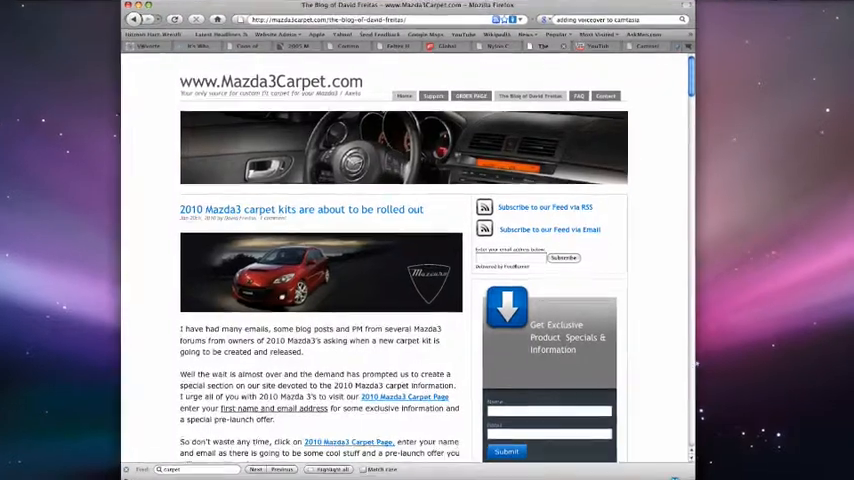
Leave the carpet blog post and switch to the YouTube assembly-line video.
scroll("down", 3)
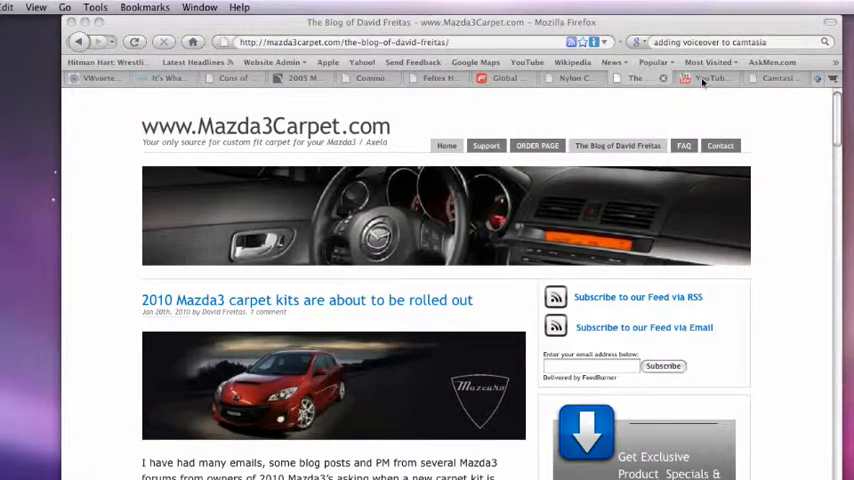
left_click(700, 78)
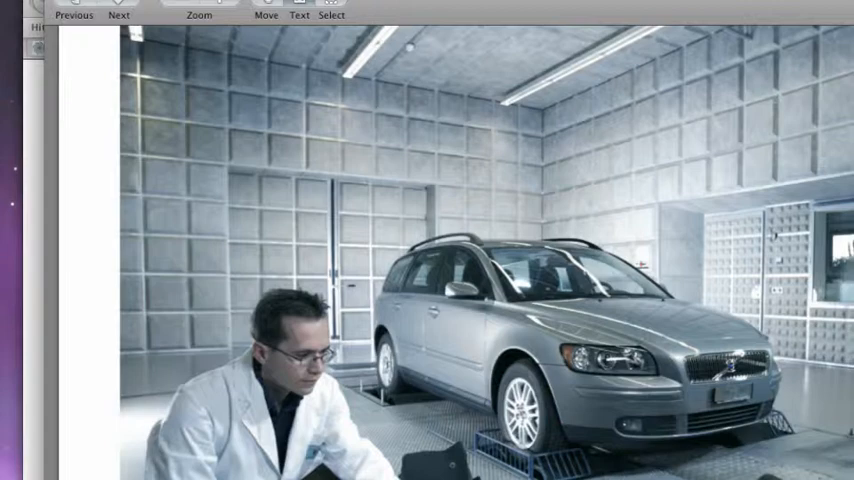
mouse_move(252, 416)
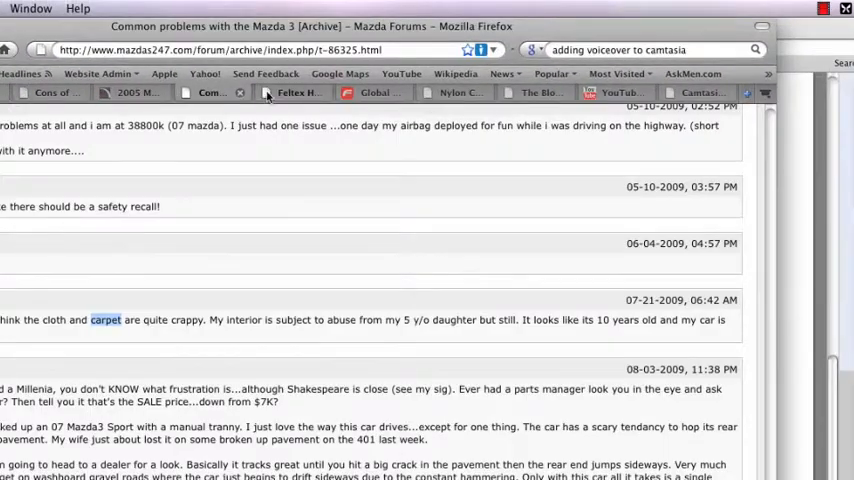
Switch to the rugandcarpets.com tab showing the Nylon Carpets article.
left_click(454, 92)
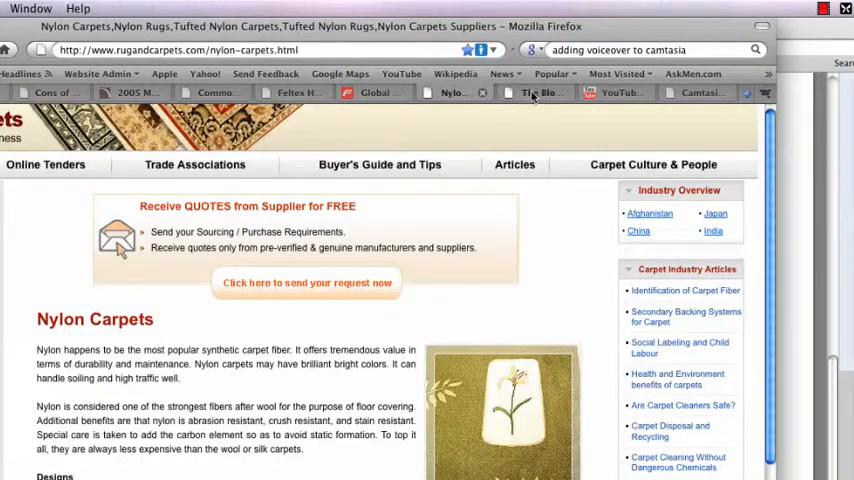
left_click(540, 92)
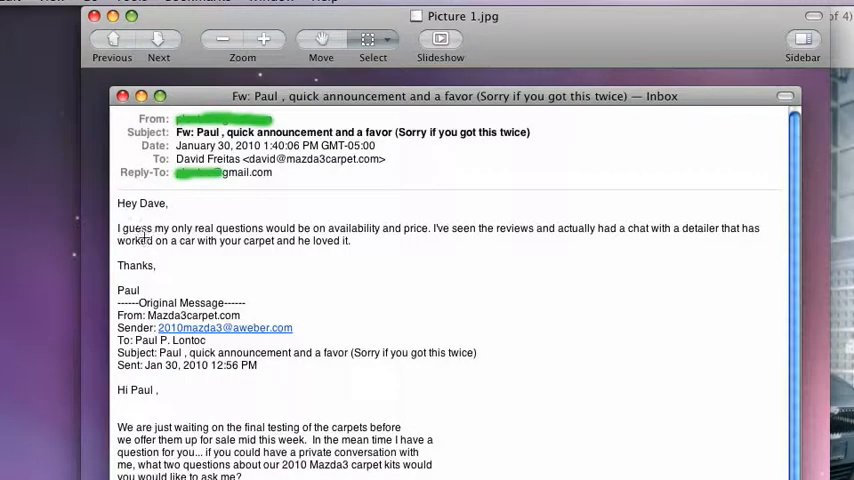
mouse_move(420, 236)
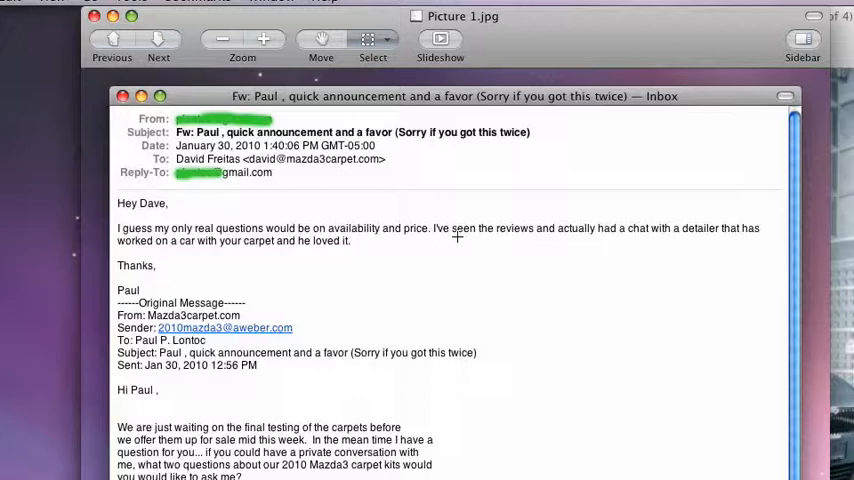
mouse_move(444, 244)
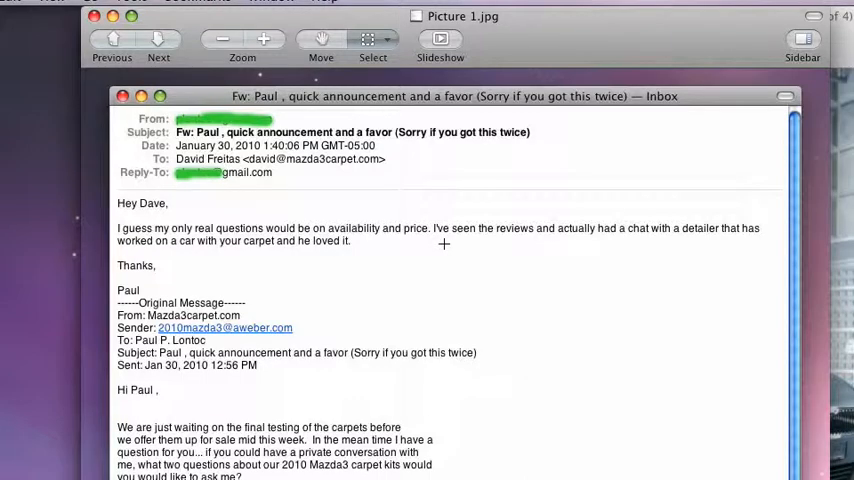
mouse_move(348, 240)
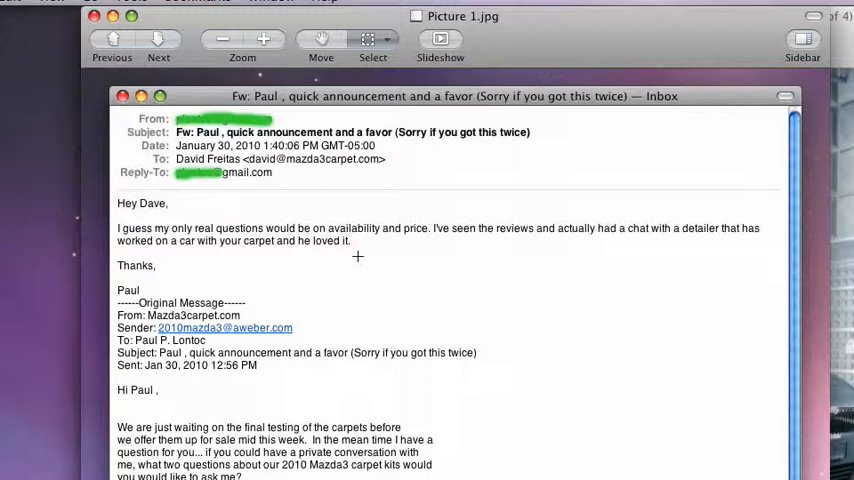
mouse_move(412, 208)
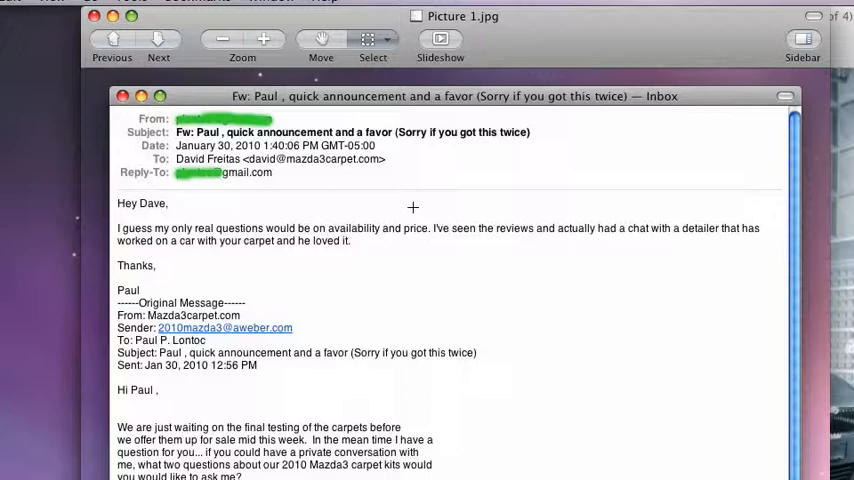
mouse_move(408, 228)
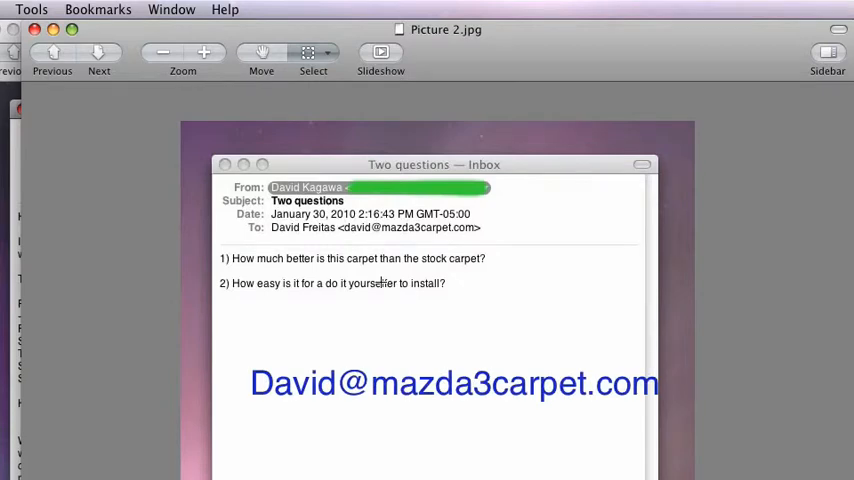
mouse_move(52, 158)
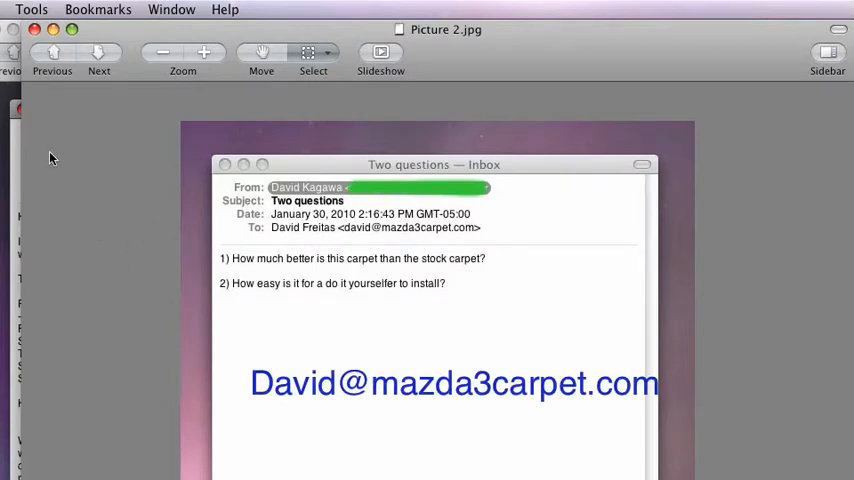